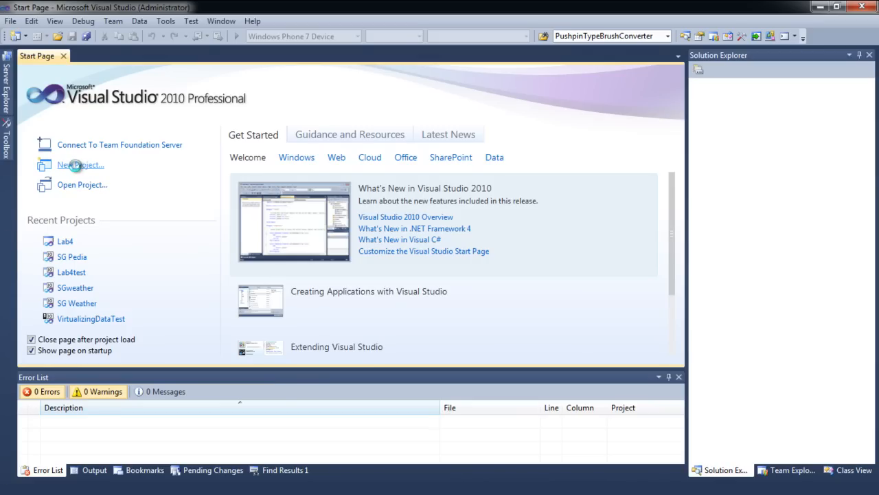
Start a new project from the Start Page's New Project link
{"action": "left_click", "coordinate": [65, 240]}
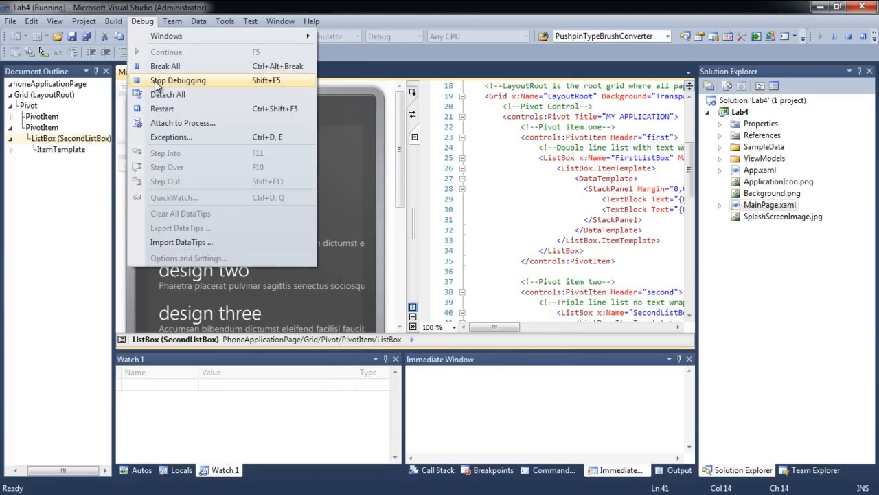
Stop debugging the running Lab4 app via the Debug menu
{"action": "left_click", "coordinate": [177, 79]}
{"action": "type", "text": "S"}
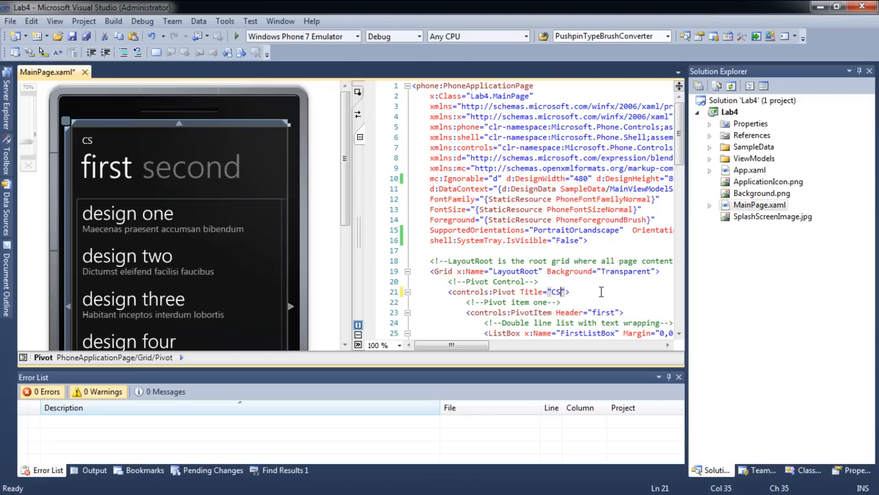
Edit the Pivot Title attribute toward "CS3240 Lab 4"
{"action": "type", "text": "te"}
{"action": "type", "text": "3240 Lab 4"}
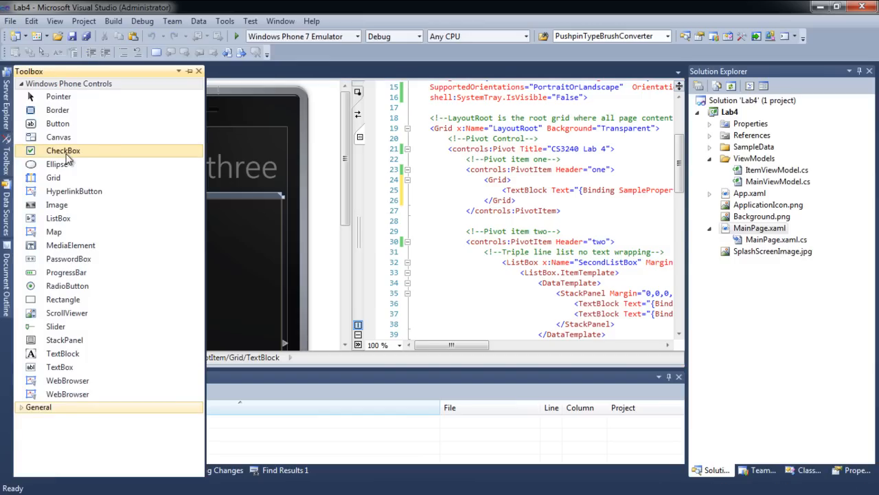
Pick the CheckBox control from the Toolbox for the first pivot page's Grid
{"action": "left_click", "coordinate": [57, 124]}
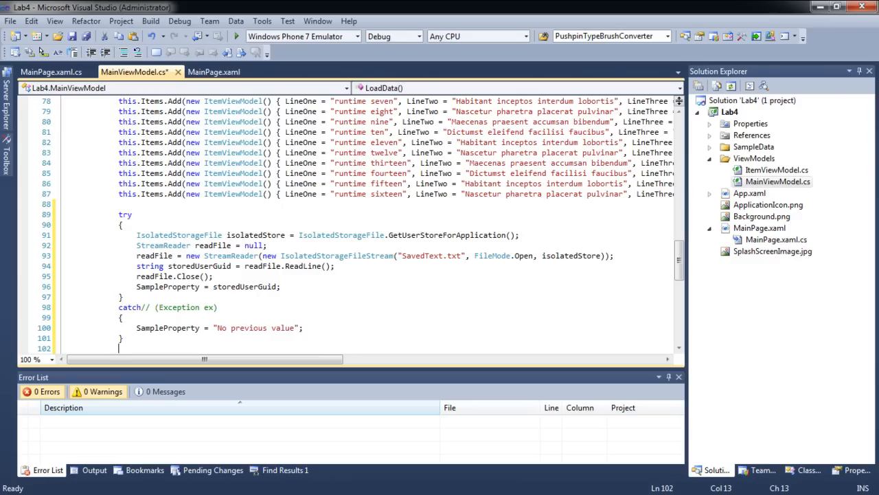
{"action": "left_click", "coordinate": [237, 36]}
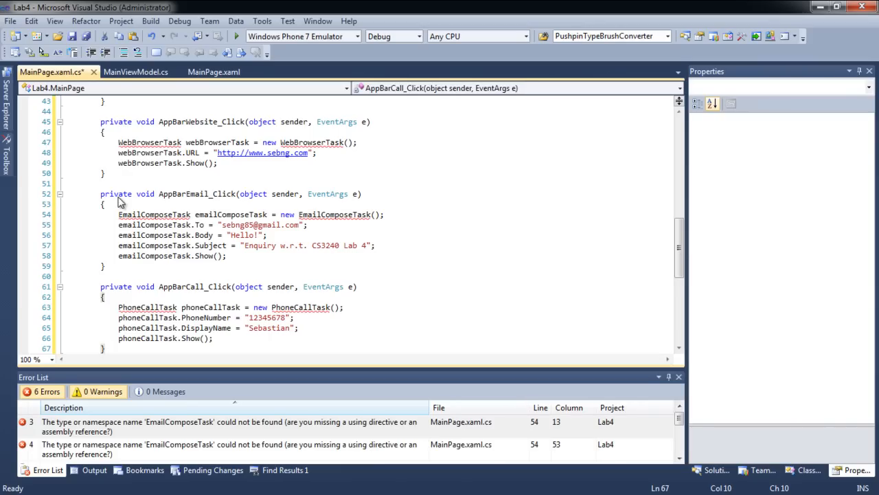
Bring up Resolve fixes on WebBrowserTask to import Microsoft.Phone.Tasks
{"action": "right_click", "coordinate": [149, 142]}
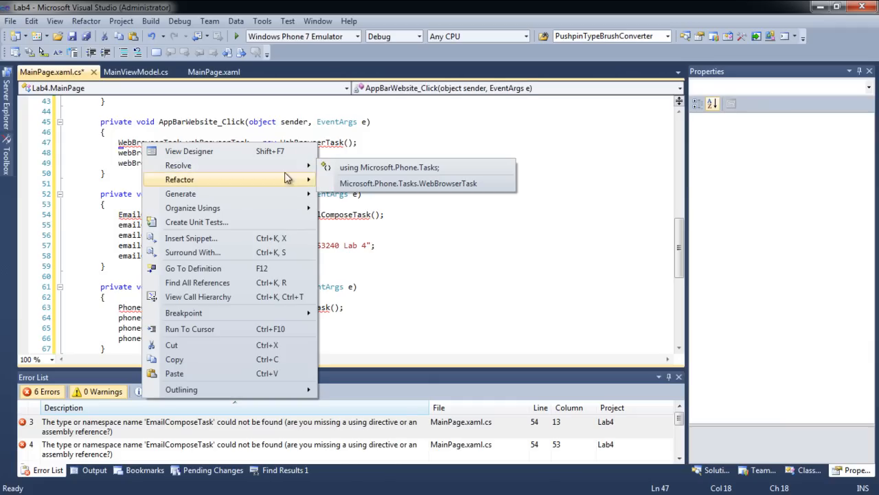